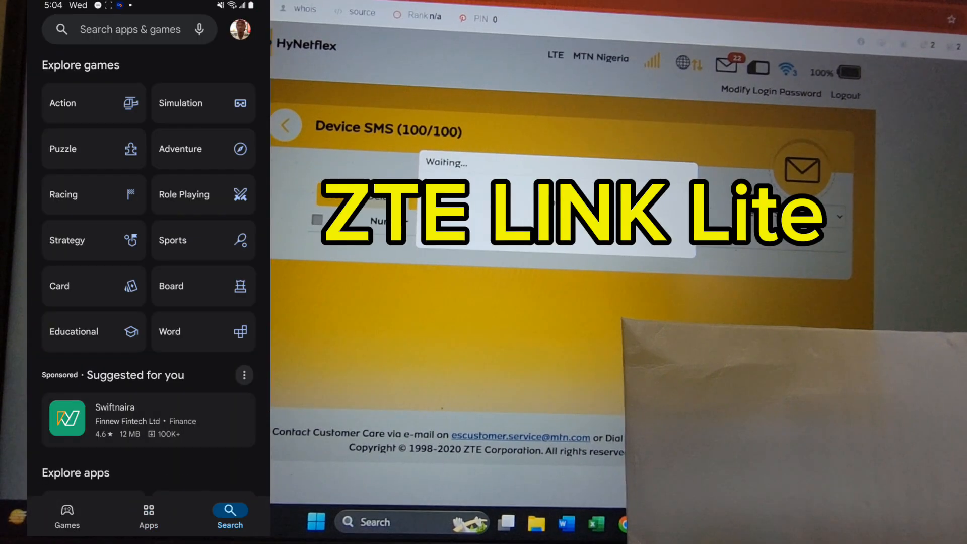
Find ZTELink Lite via a Play Store search for 'zt' and launch the installed app.
type("zte link lite")
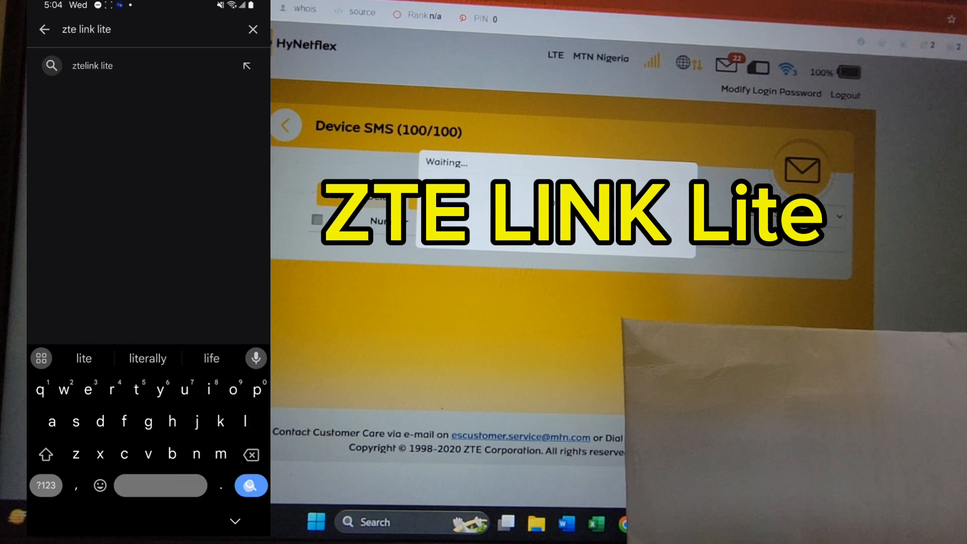
left_click(251, 485)
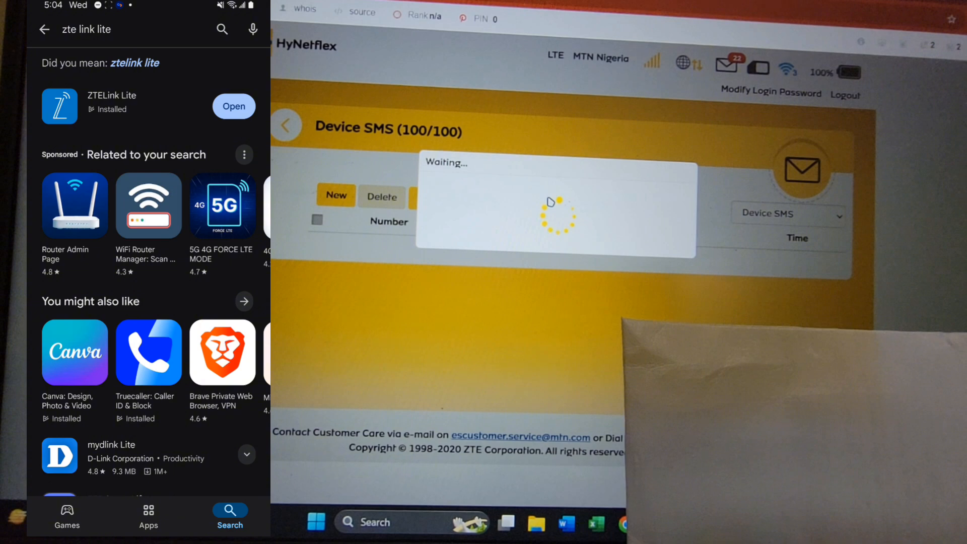
left_click(233, 106)
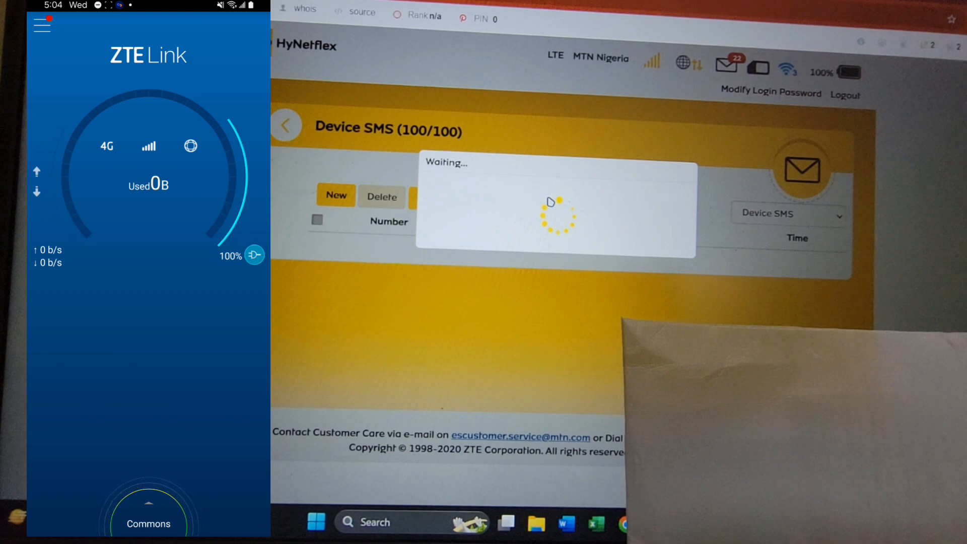
Log in to the router from the side menu with its password, reaching the 10.03 GB of 120 GB dashboard.
left_click(41, 24)
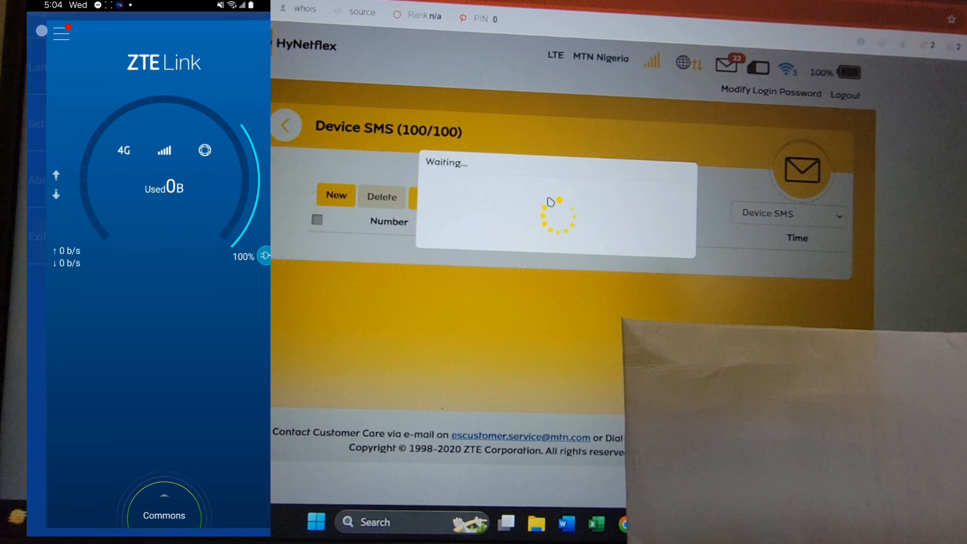
left_click(61, 35)
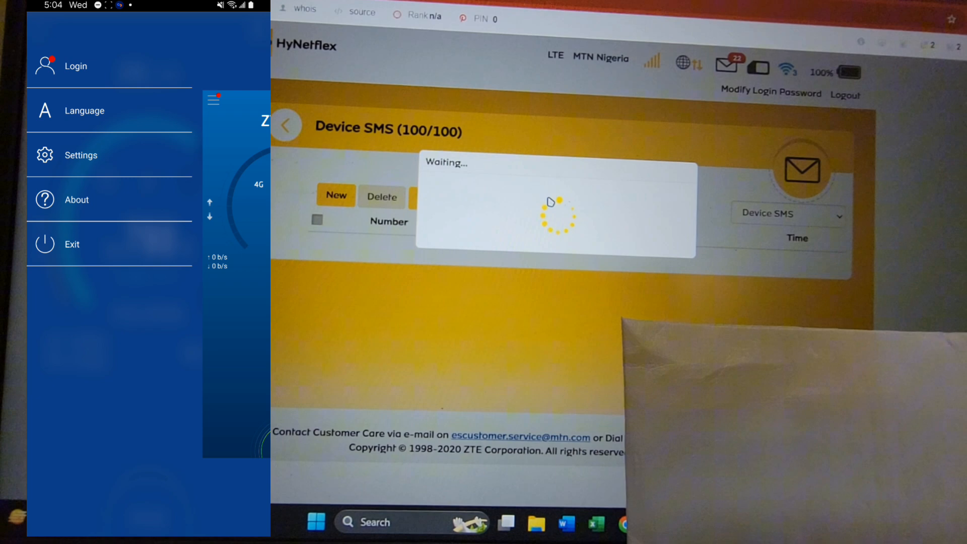
left_click(75, 66)
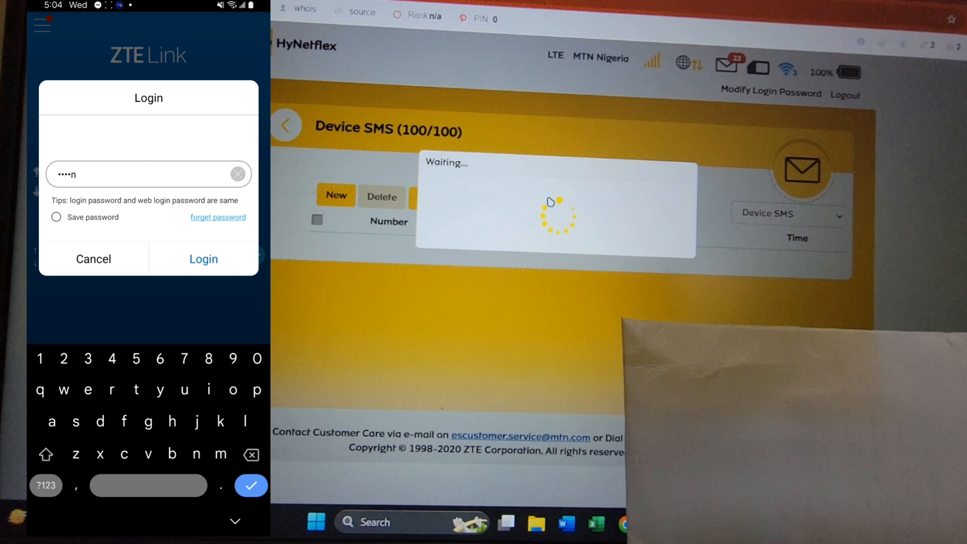
left_click(202, 259)
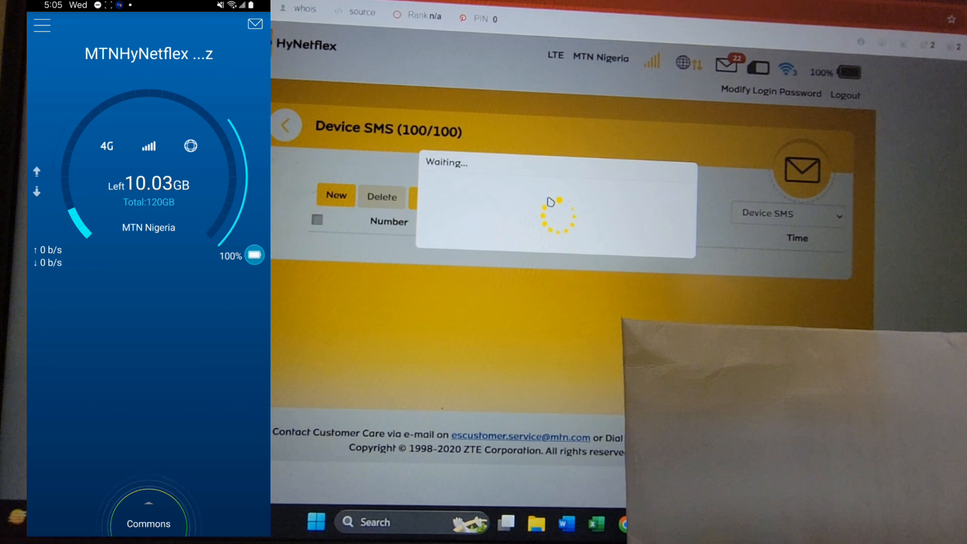
Bring up the router's SMS inbox with 22 unread messages from WhatsApp, 131, 50017 and MTNBusiness.
left_click(148, 518)
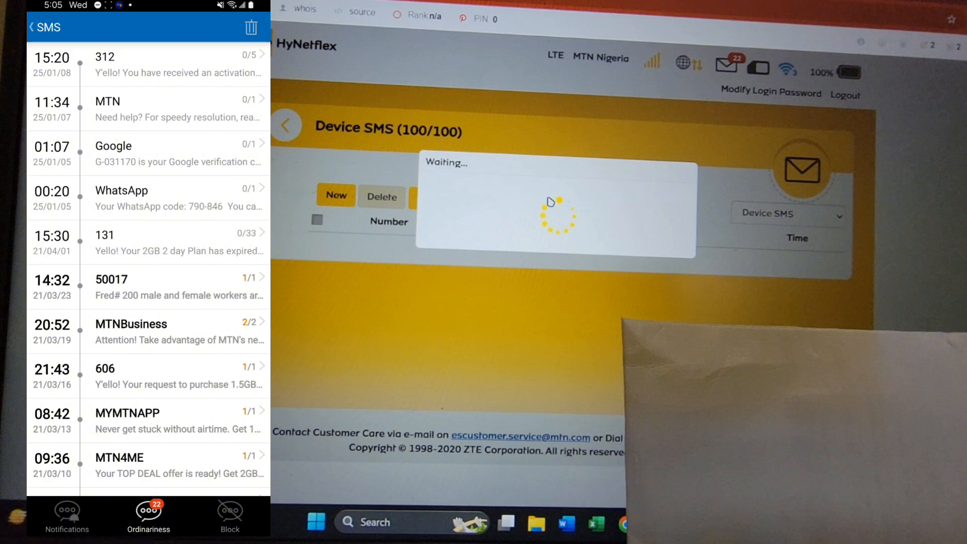
left_click(251, 27)
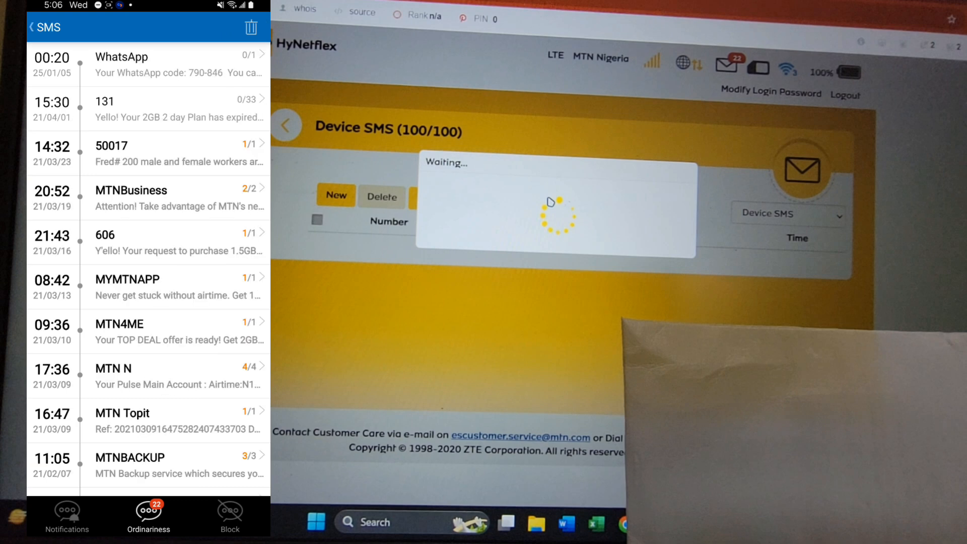
Delete a batch of ten marked messages (MTN N, 131, 461, MTN Topit) and confirm with OK.
left_click(252, 27)
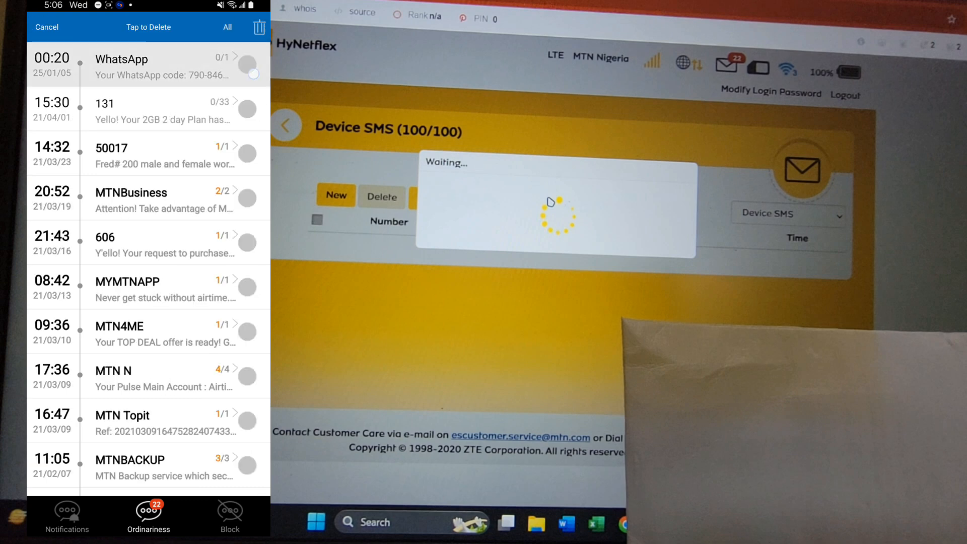
left_click(259, 27)
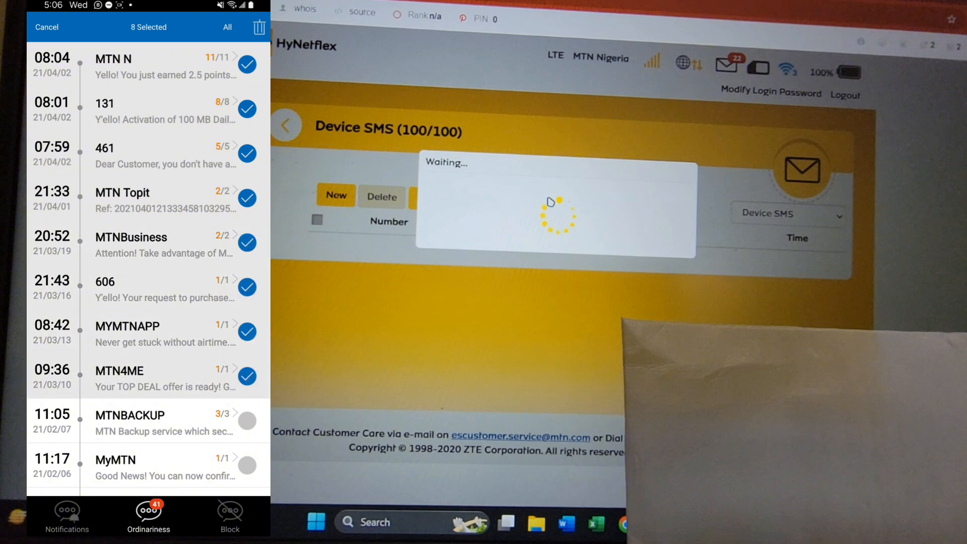
left_click(259, 26)
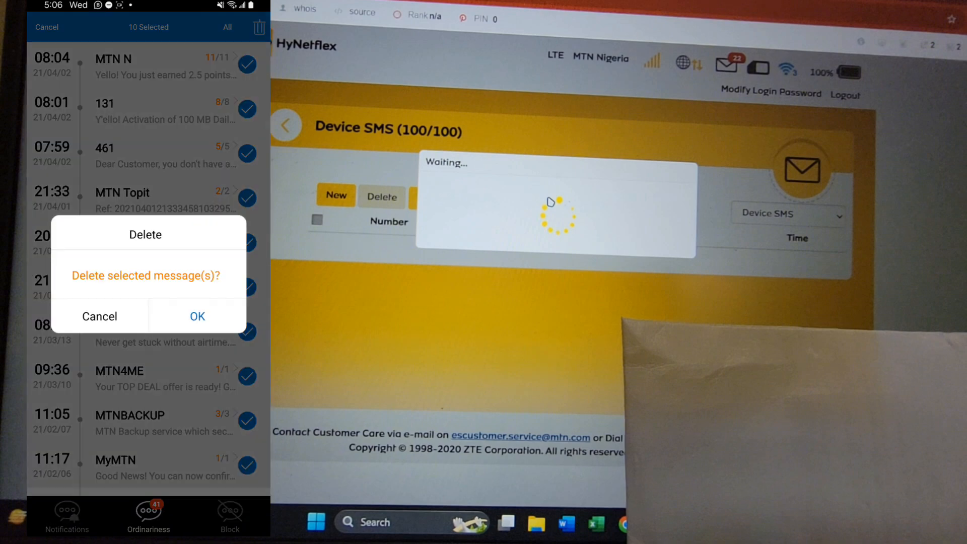
left_click(197, 316)
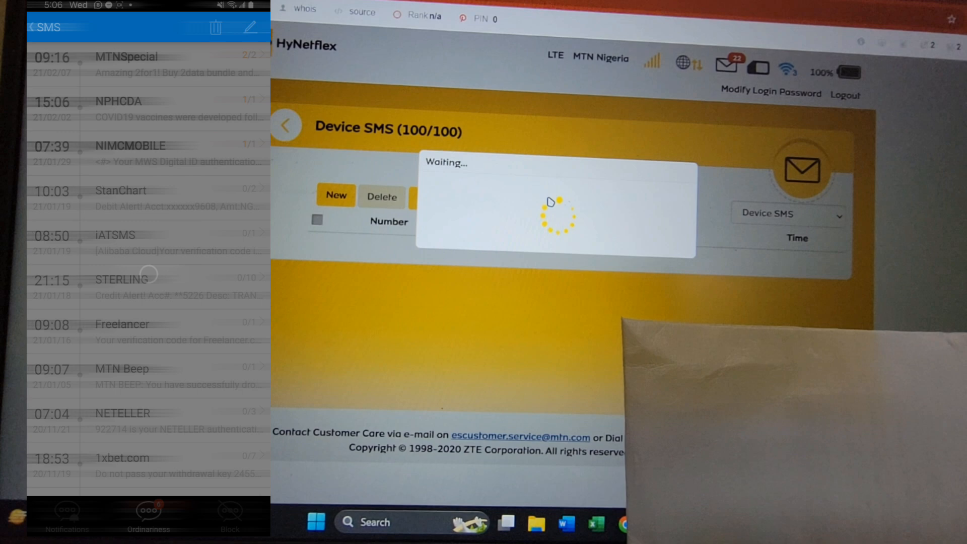
left_click(216, 27)
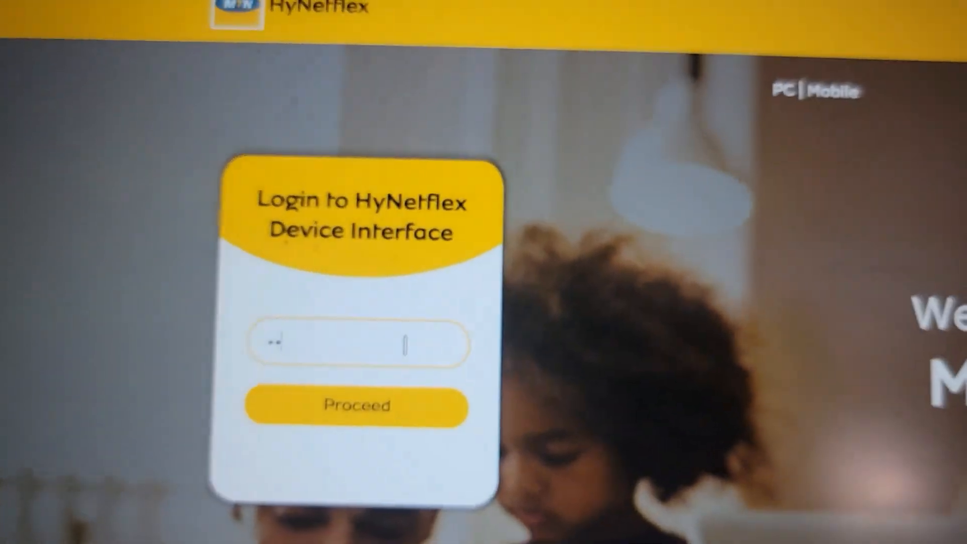
Log in to the HyNetflex web interface with the password via Proceed, reaching the home dashboard.
left_click(356, 406)
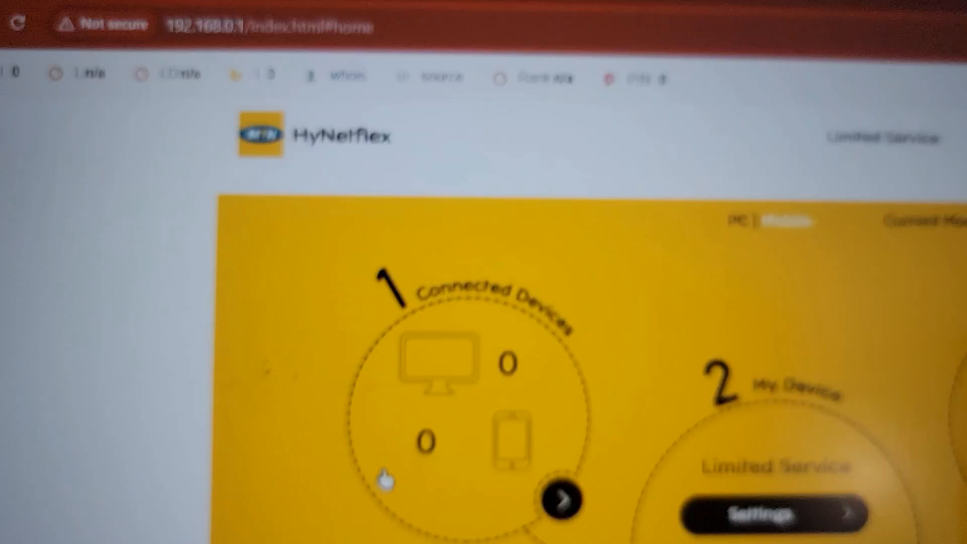